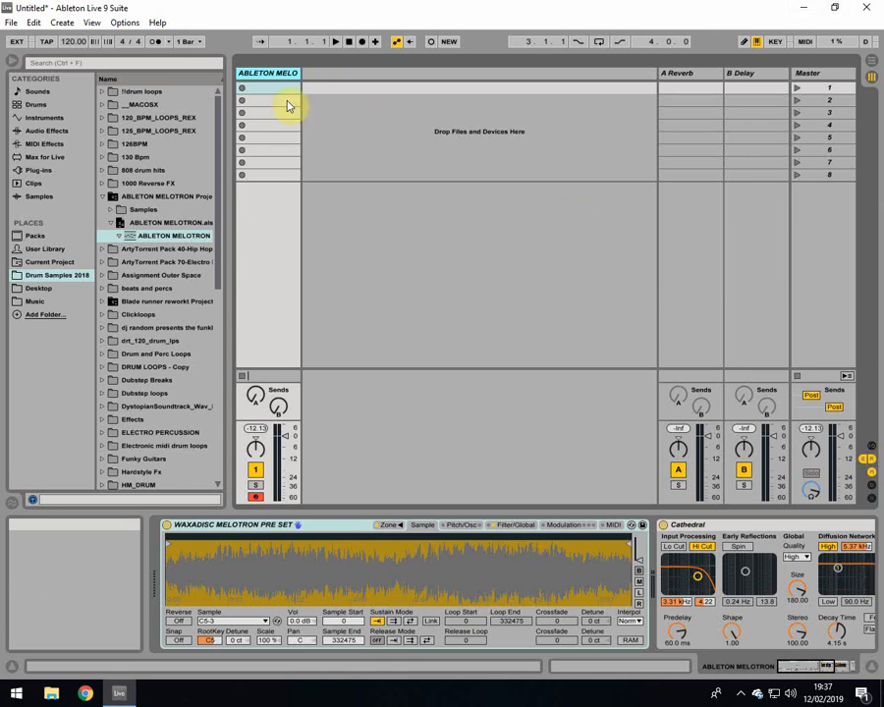
mouse_move(263, 116)
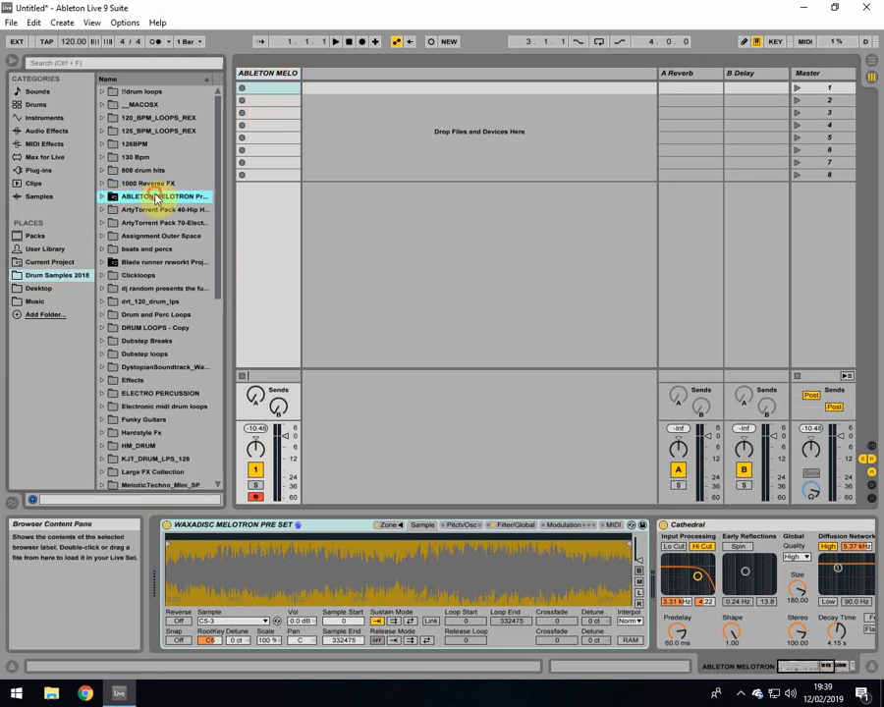
click(102, 197)
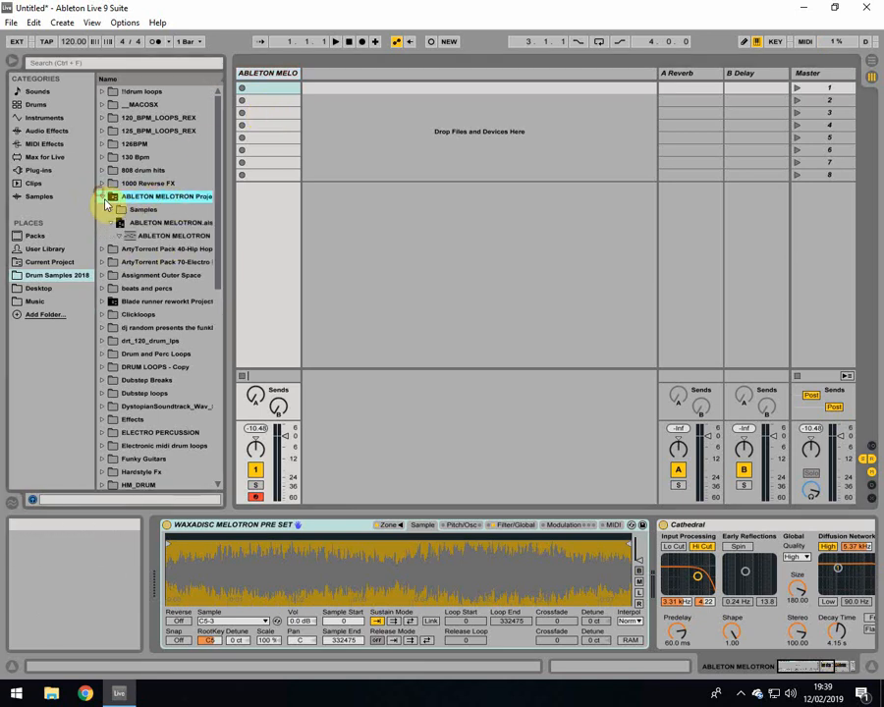